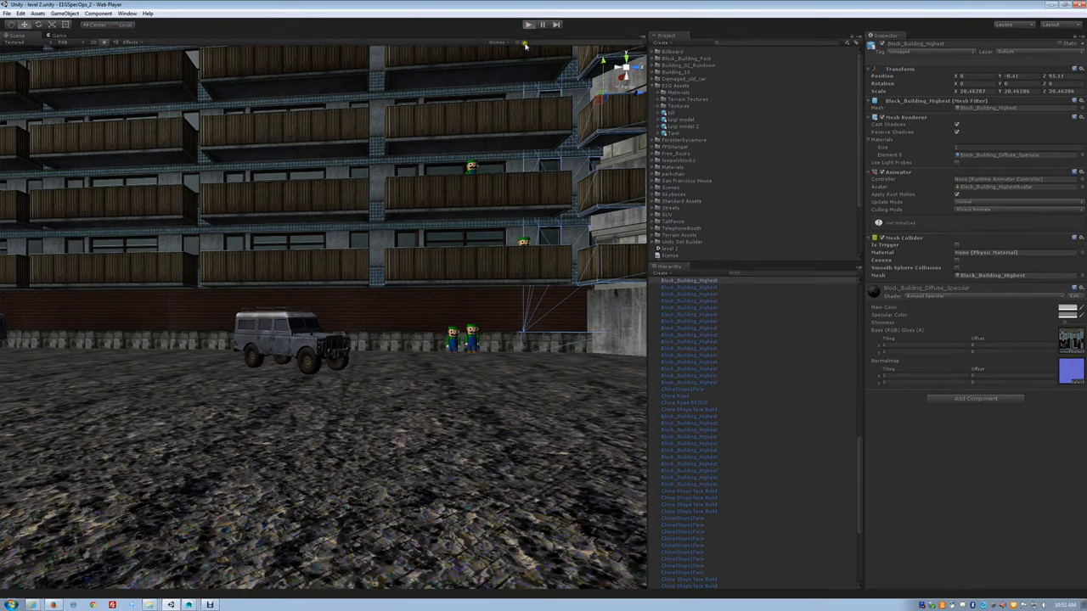
{"action": "mouse_move", "coordinate": [525, 64]}
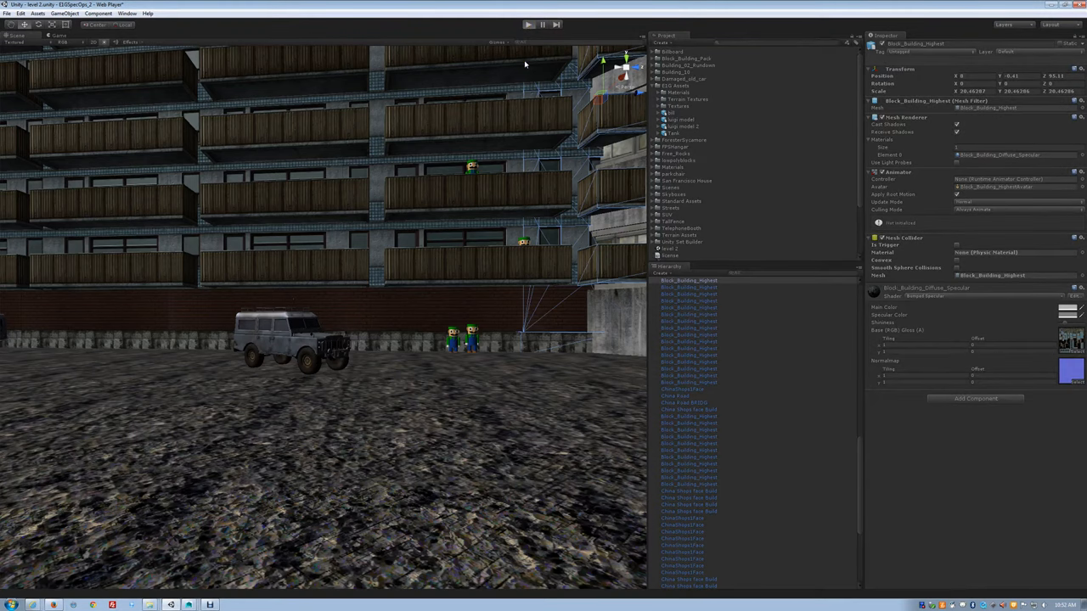